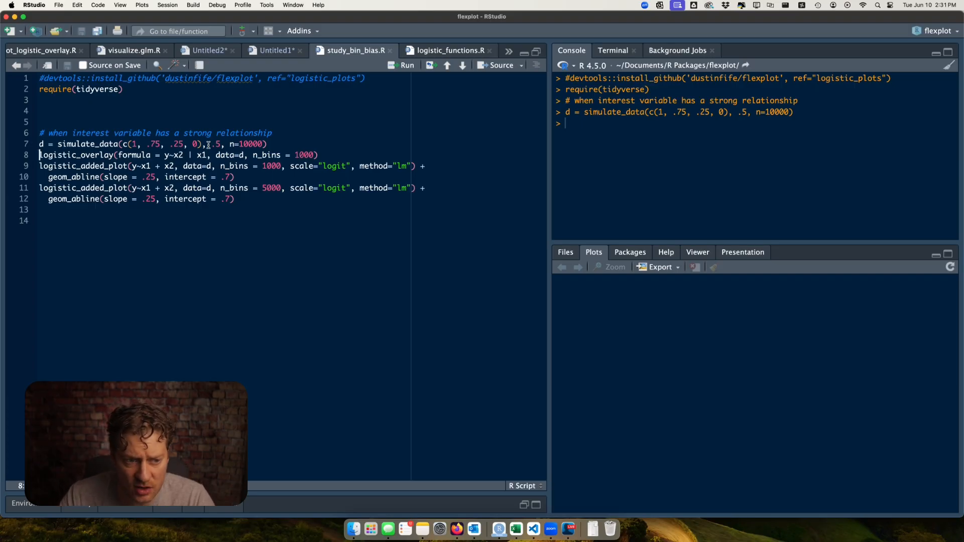
# - Rerun the simulation and logistic overlay with n_bins = 5000 and scale = "logit"
pyautogui.click(401, 65)
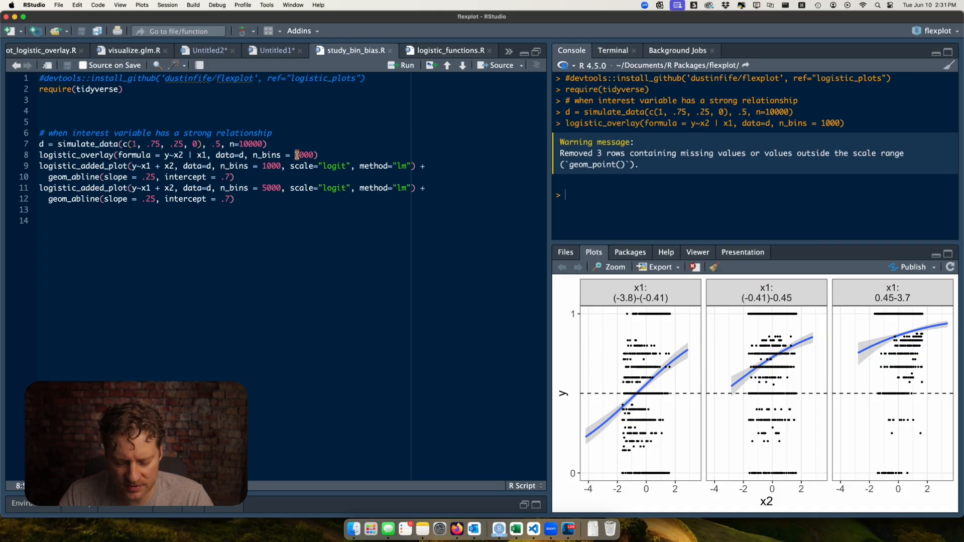
pyautogui.click(401, 65)
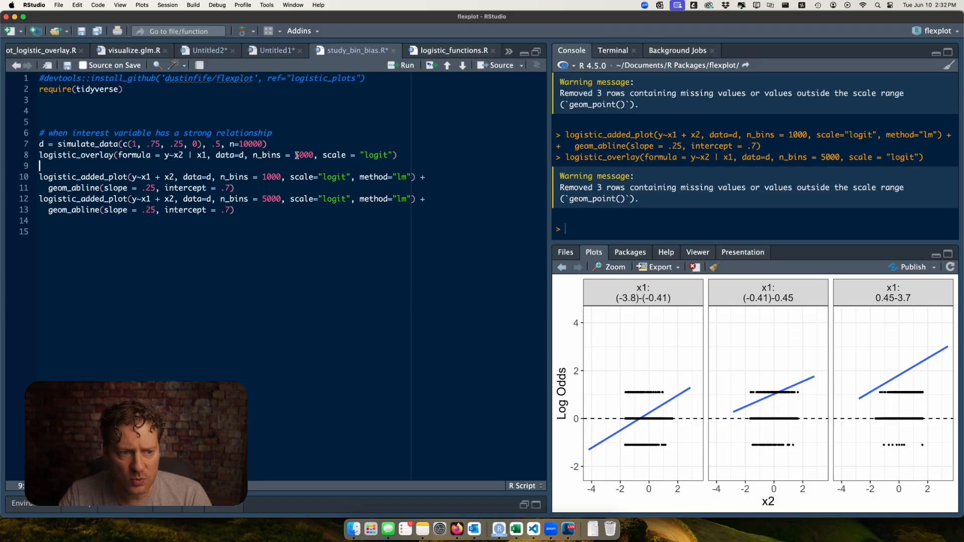
pyautogui.write('+')
pyautogui.write('geom_abline(slope = ')
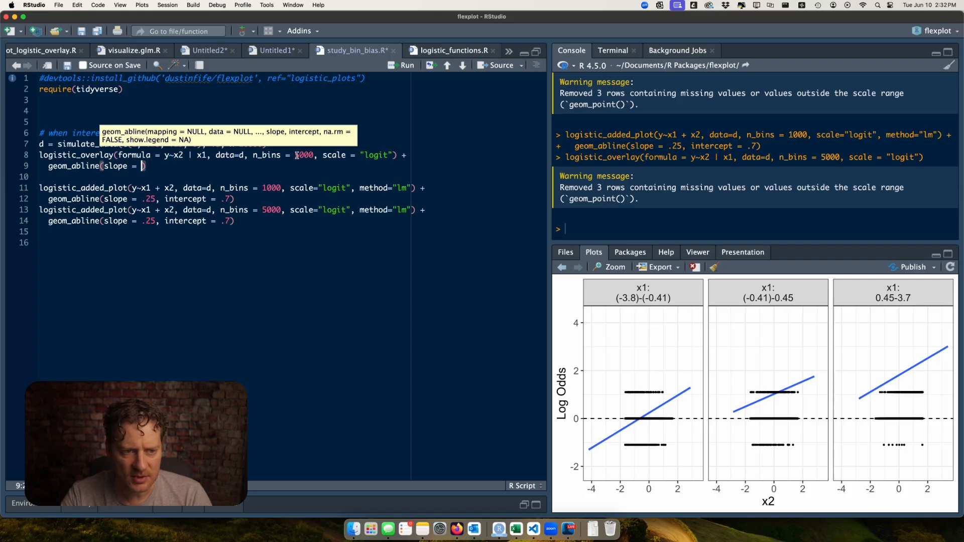
# - Add geom_abline(slope = .25, yintercept = 0) to the overlay and rerun lines 7–11
pyautogui.write('.25, yintercept = 0')
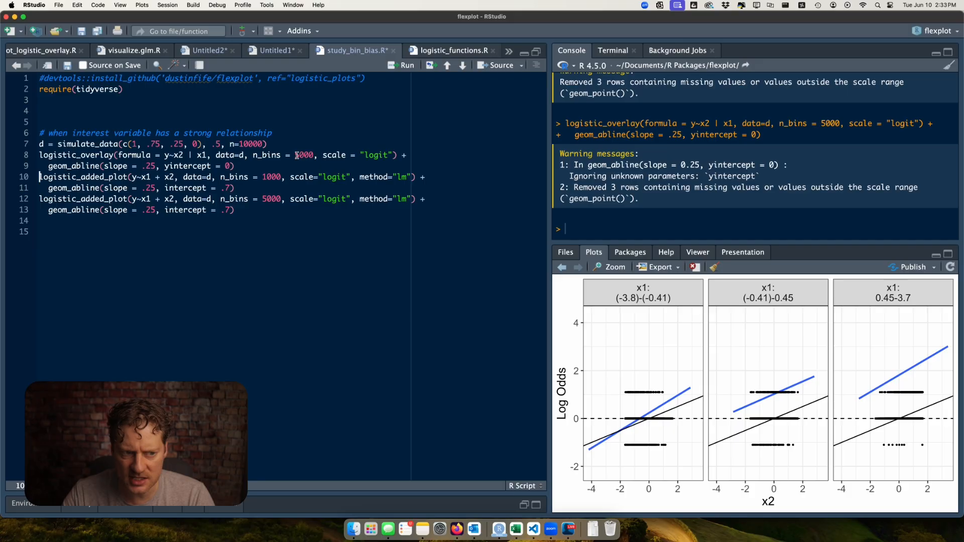
pyautogui.click(401, 64)
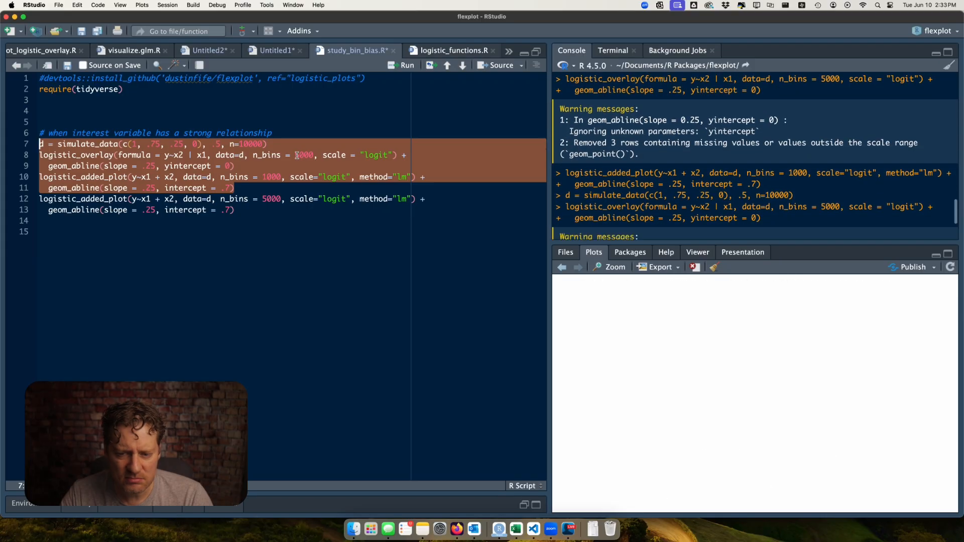
# - Set the first logistic_added_plot to 500 bins and run both 500- and 5000-bin plots
pyautogui.click(402, 65)
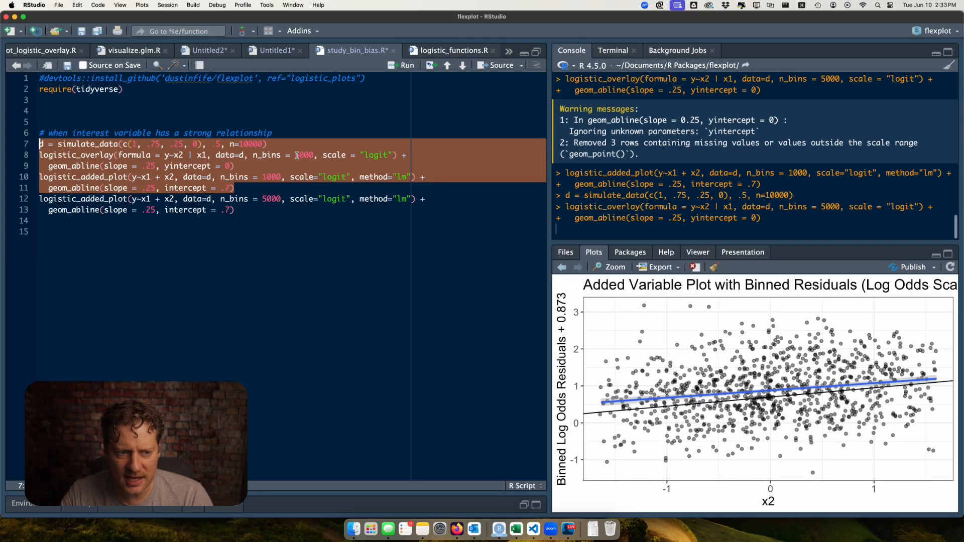
pyautogui.click(401, 65)
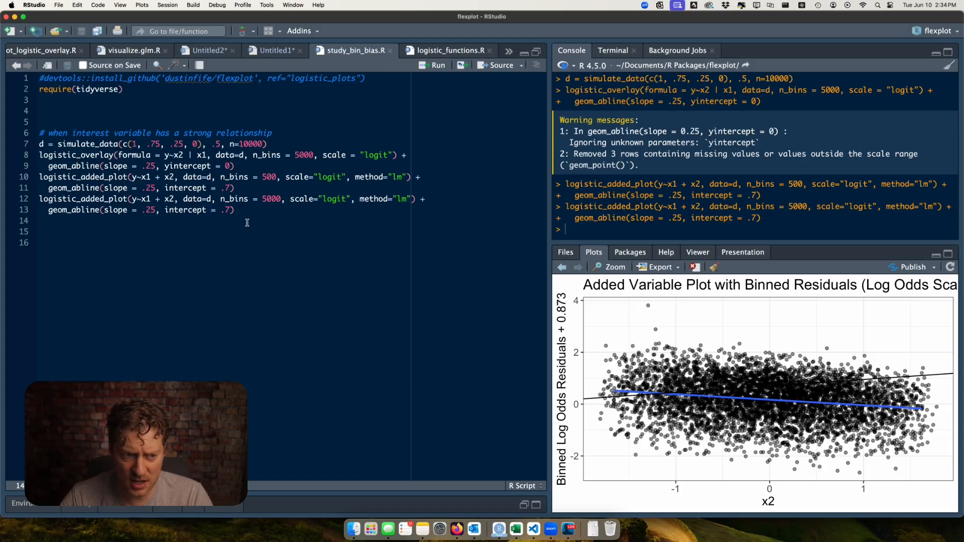
# - Type the linear model mod_bad = lm(y~x2, data=d)
pyautogui.write('mod')
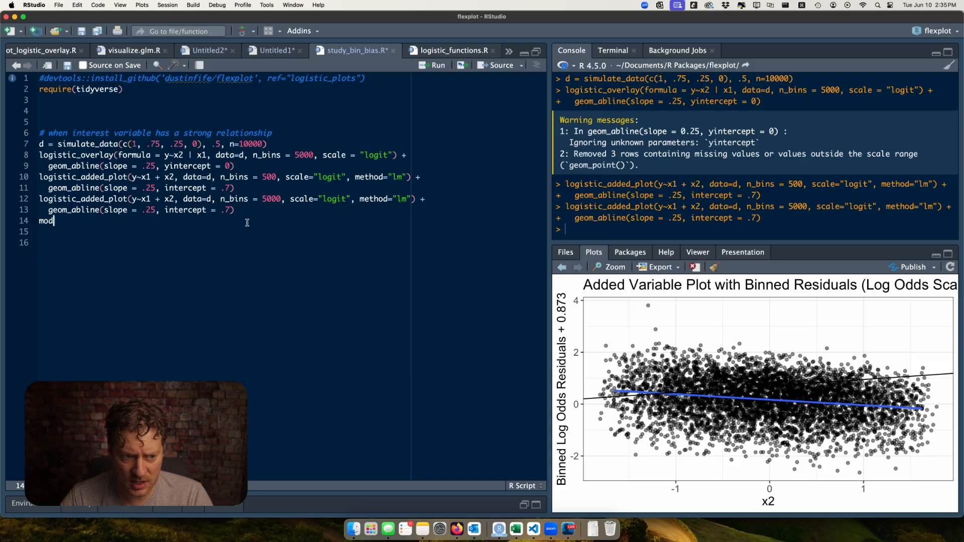
pyautogui.write('_bad = lm')
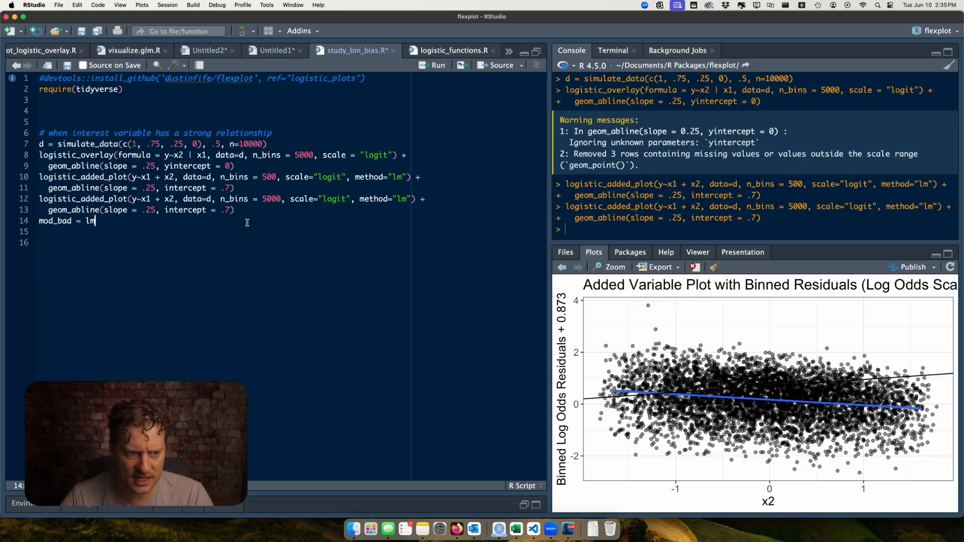
pyautogui.write('(y~')
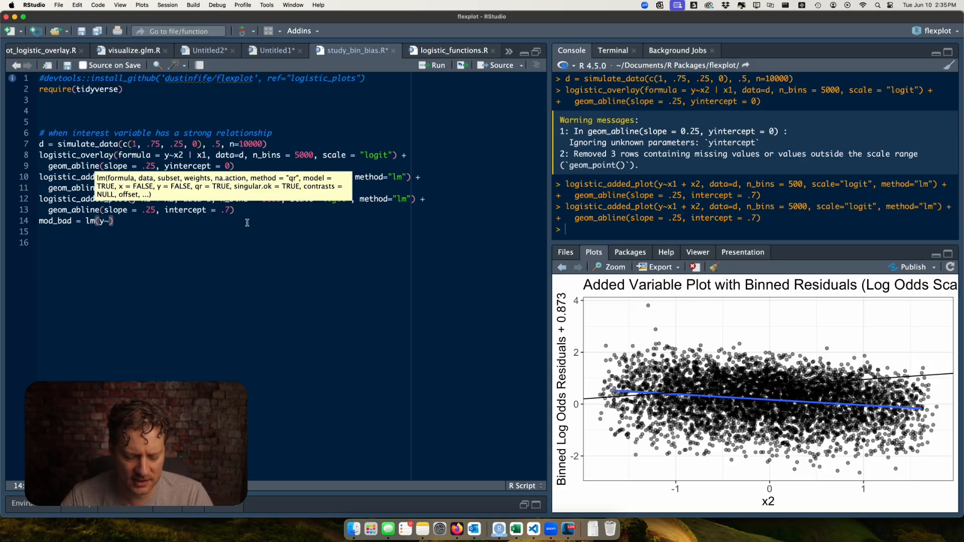
pyautogui.write('~x2,d ata')
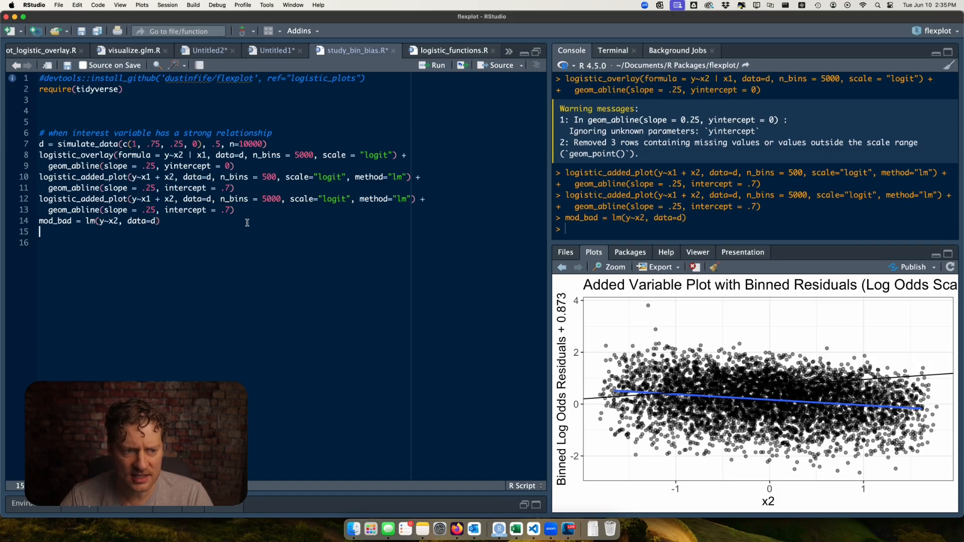
# - Print estimates(mod_bad) and highlight the 0.10 x2 slope estimate
pyautogui.write('estima')
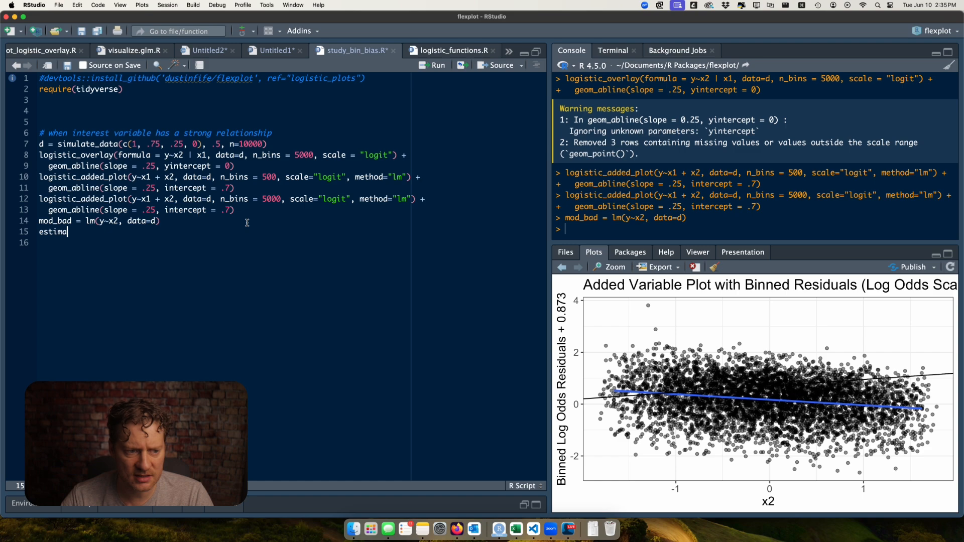
pyautogui.press('Backspace')
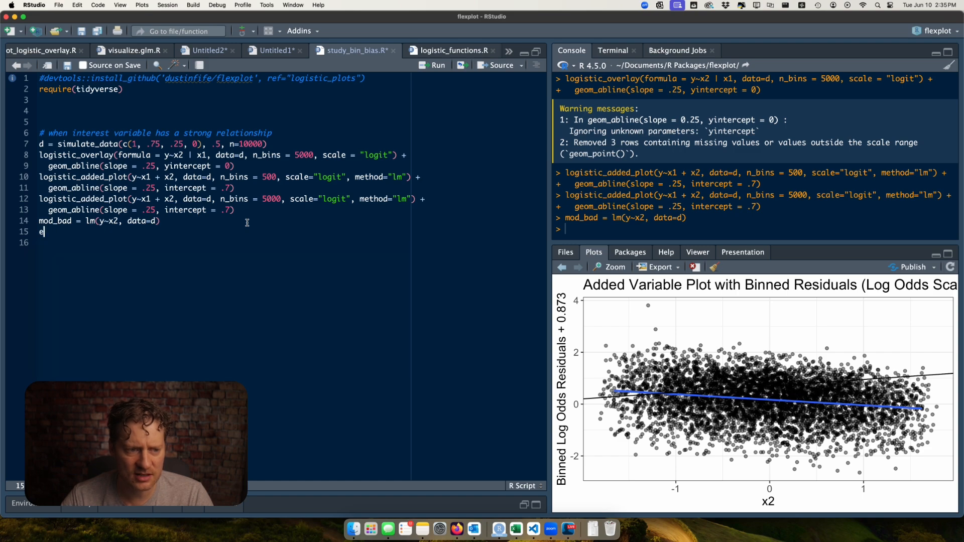
pyautogui.write('stimates(mod_bad)')
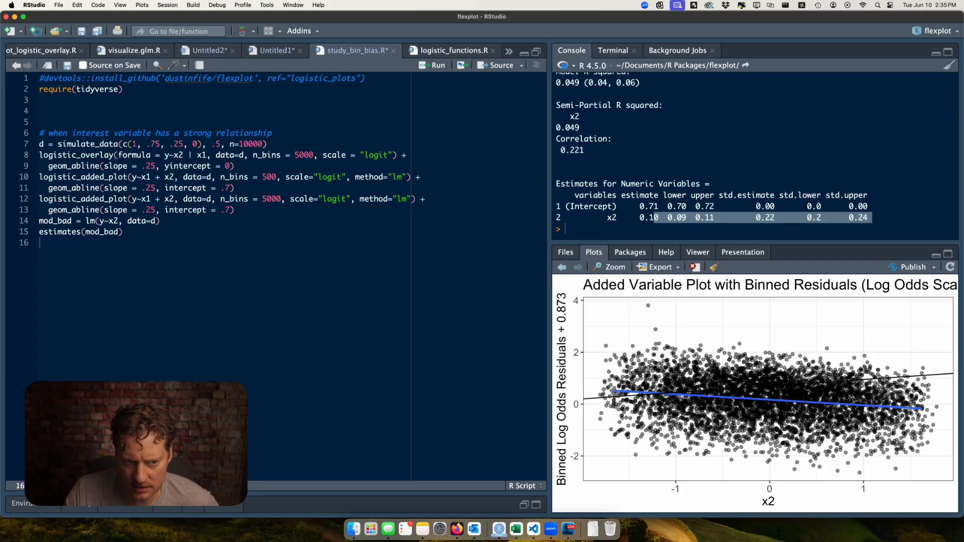
pyautogui.doubleClick(649, 217)
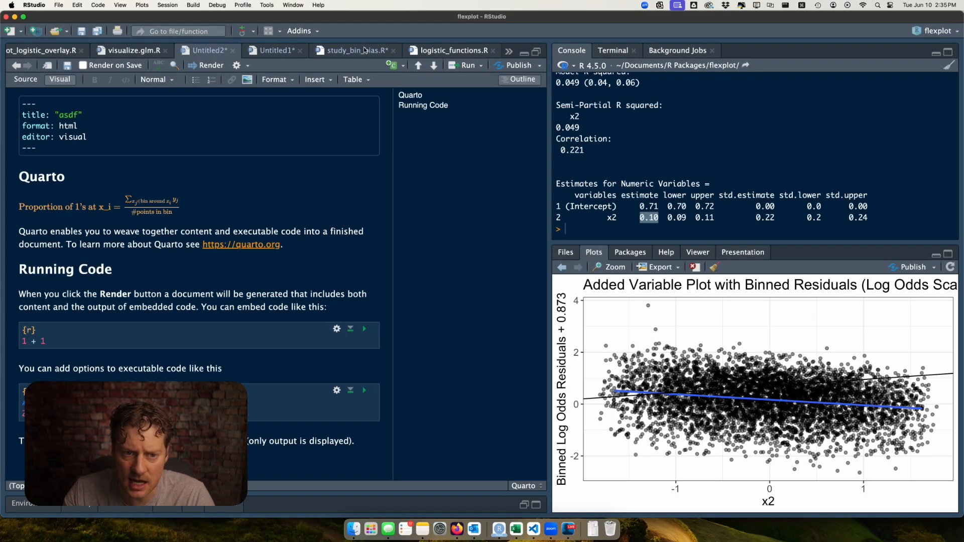
# - Debug logistic_added_plot, plotting binned_residual against x1 and tabulating observed logit and proportion columns
pyautogui.click(354, 51)
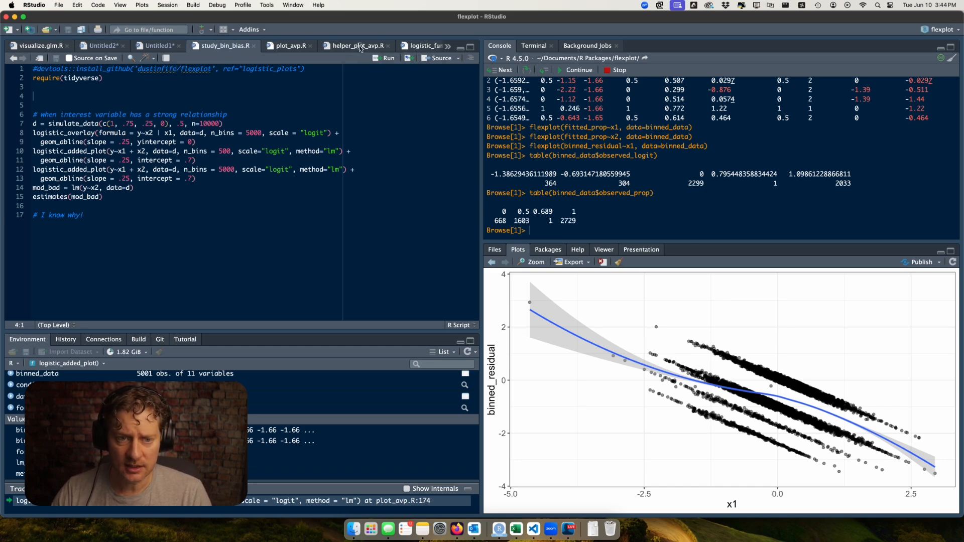
# - List unique observed_logit and observed_prop values (0, 0.5, 1, 0.689), then begin hist(binned_data
pyautogui.click(356, 45)
pyautogui.write('unique(binned_data$observed_p)')
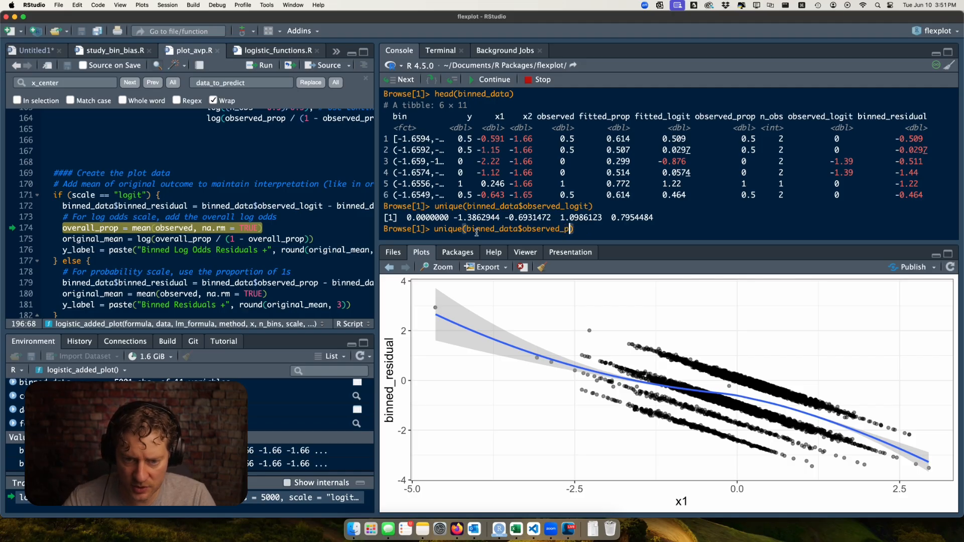
pyautogui.press('Enter')
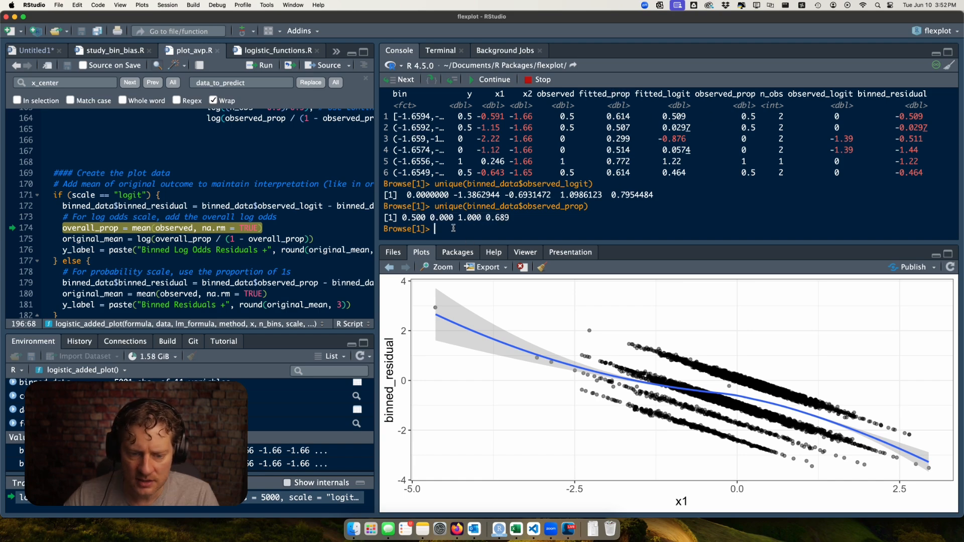
pyautogui.write('hist(')
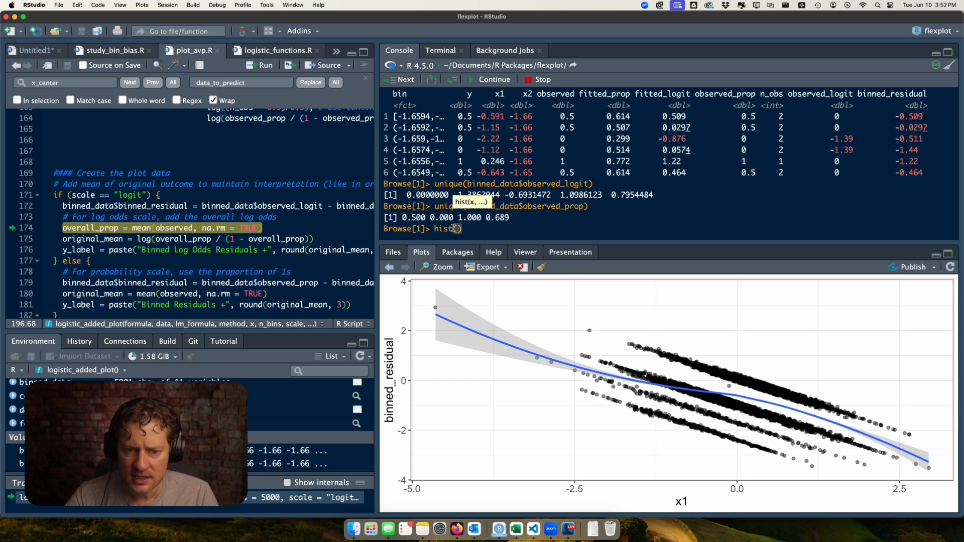
pyautogui.write('binned_data')
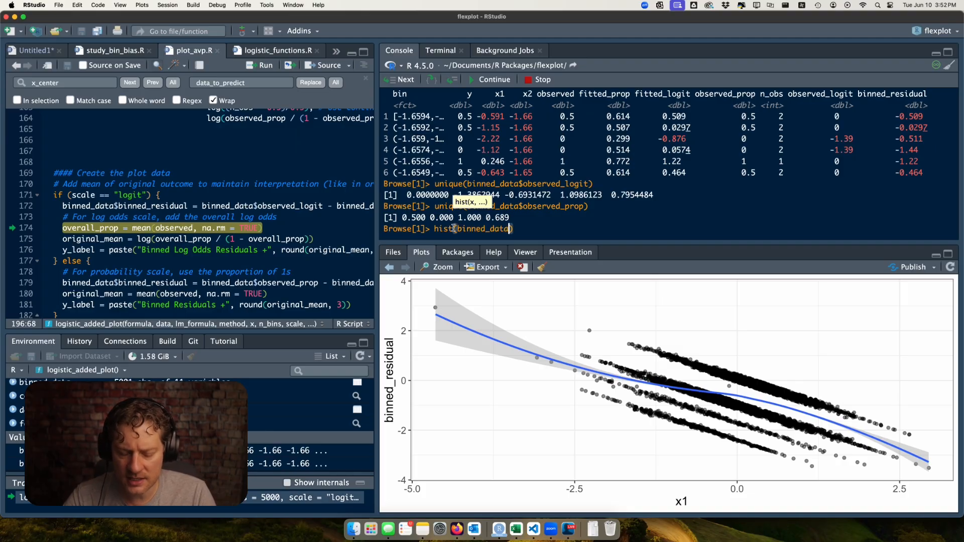
# - Draw hist(binned_data$fitted_prop), then return to the previous binned residual plot
pyautogui.write('fitted')
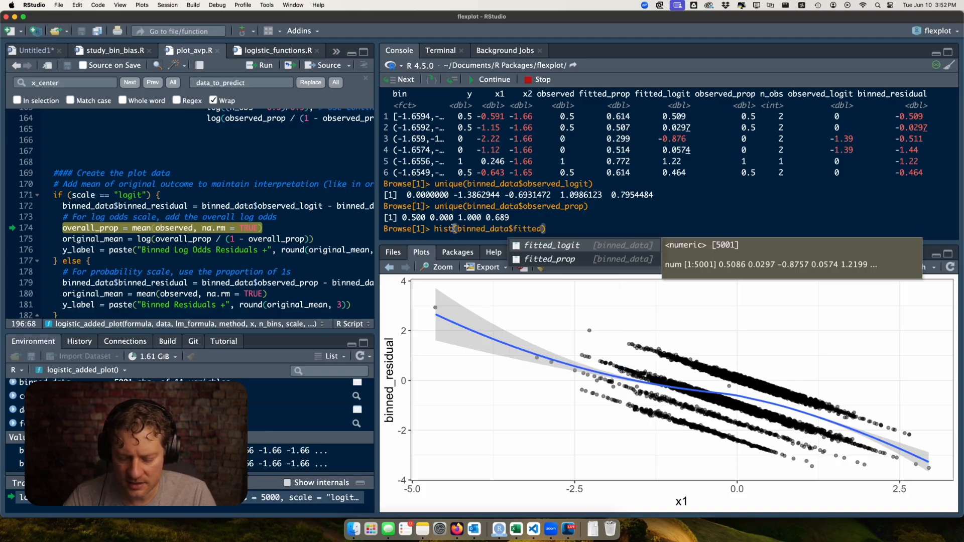
pyautogui.write('_prop')
pyautogui.press('Return')
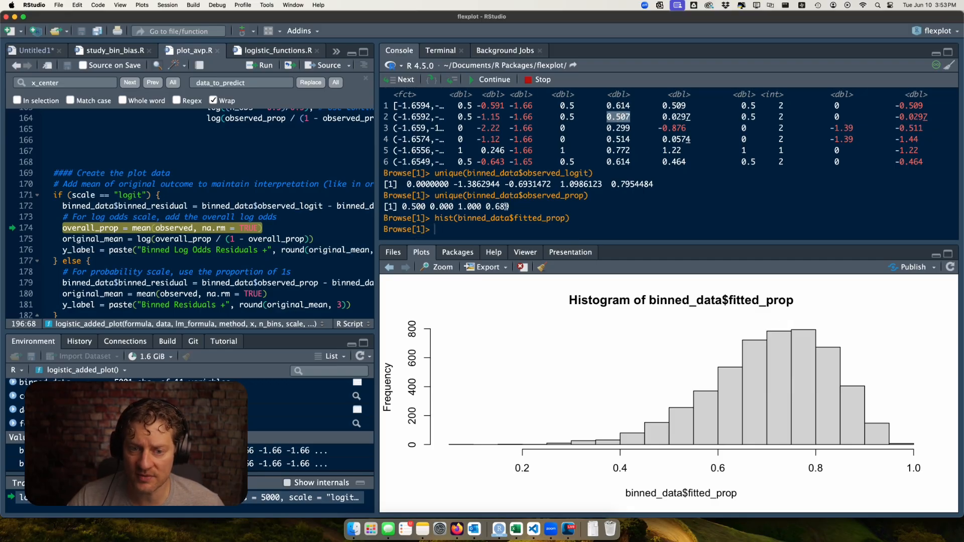
pyautogui.click(389, 267)
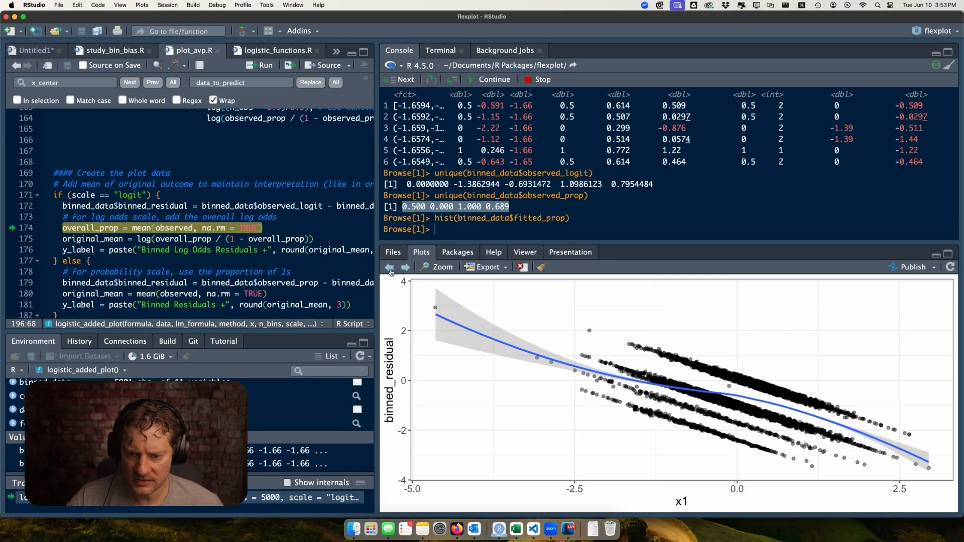
pyautogui.moveTo(741, 497)
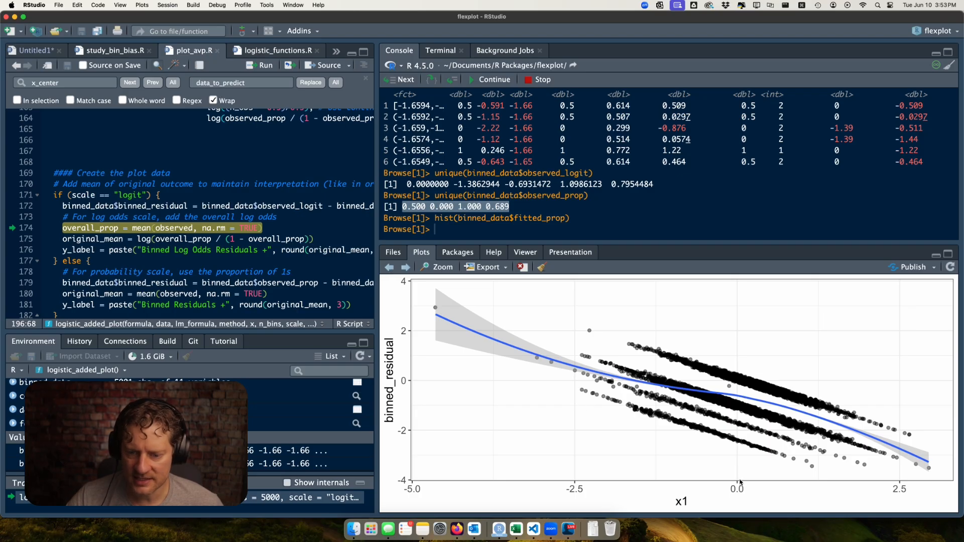
pyautogui.moveTo(739, 404)
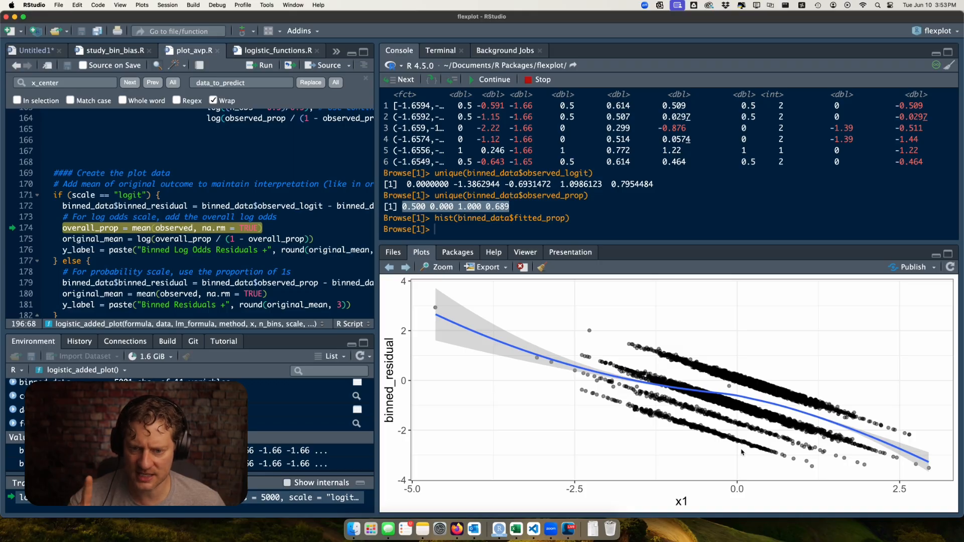
pyautogui.moveTo(737, 484)
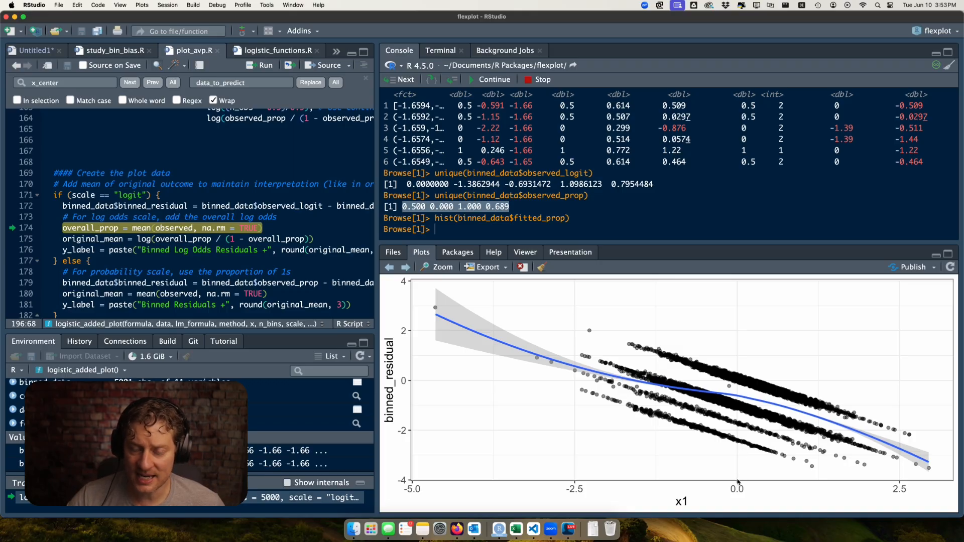
pyautogui.moveTo(736, 443)
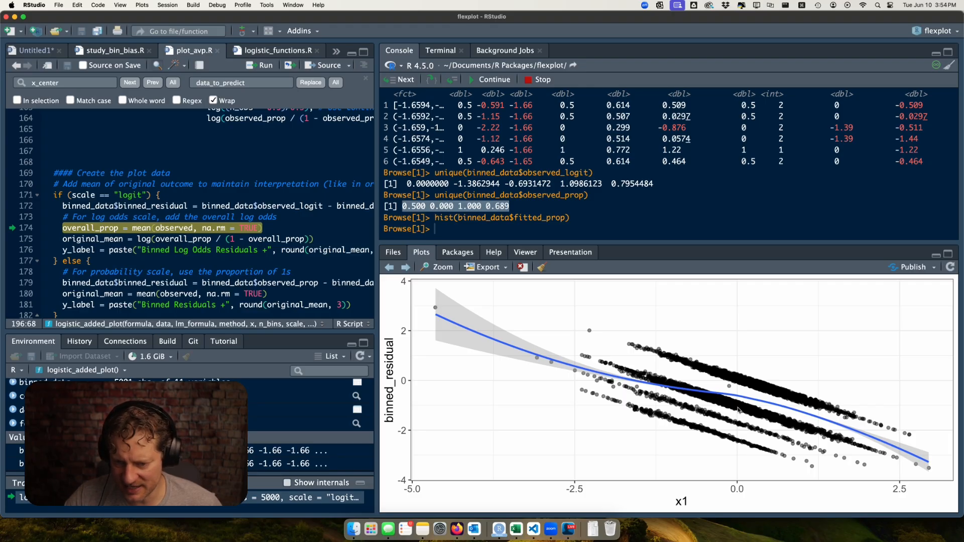
pyautogui.moveTo(766, 407)
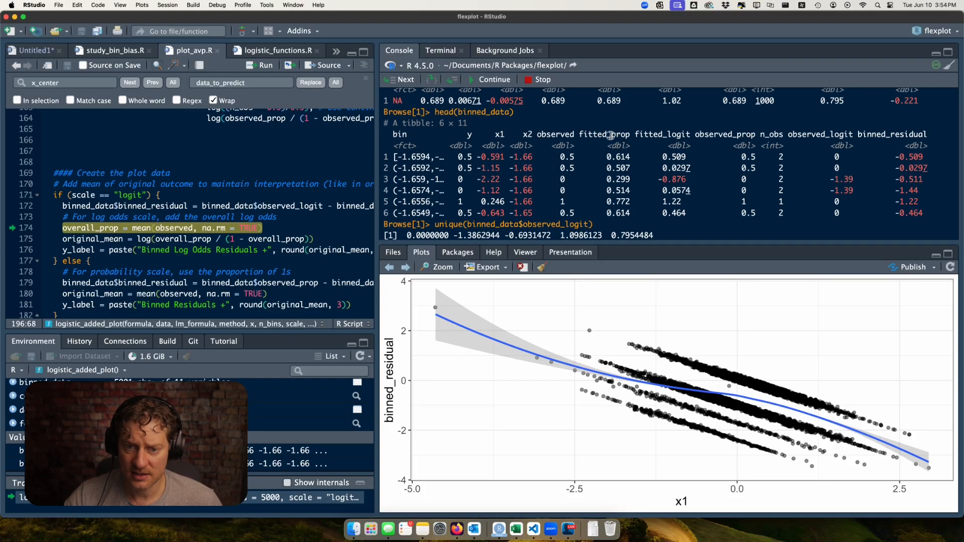
pyautogui.doubleClick(604, 134)
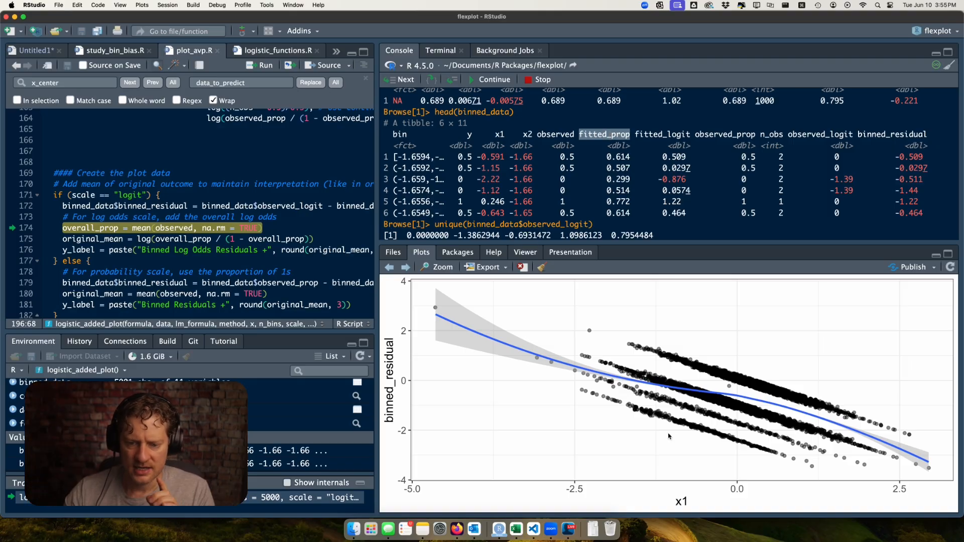
pyautogui.moveTo(737, 453)
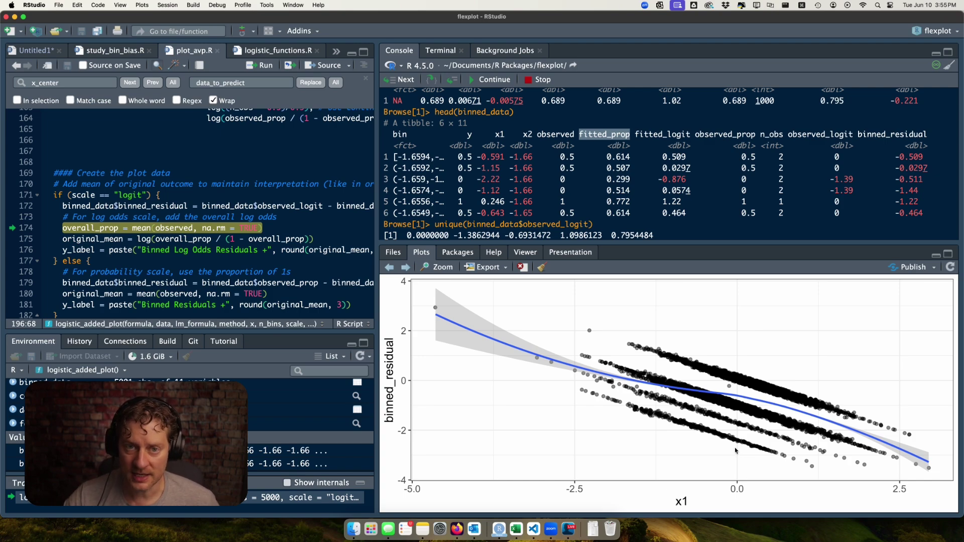
pyautogui.moveTo(738, 491)
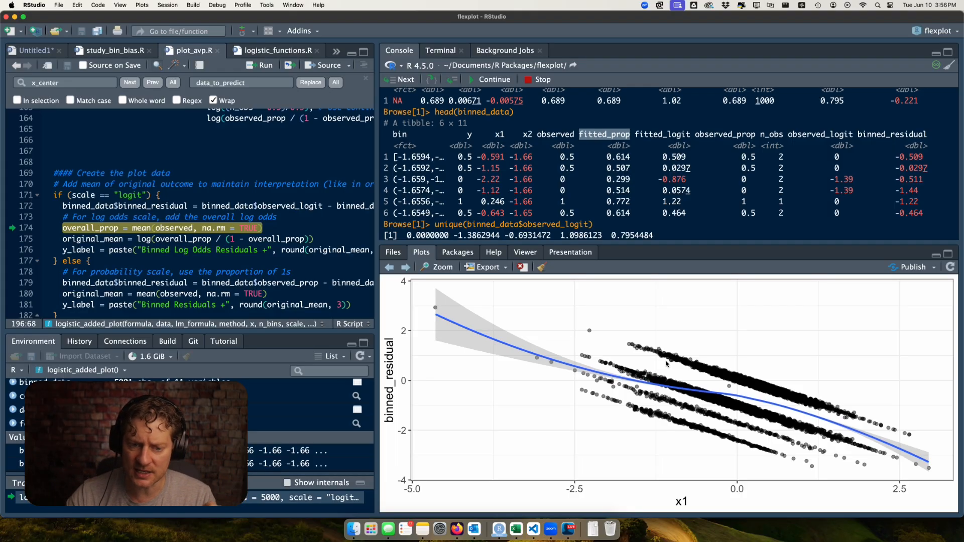
pyautogui.moveTo(731, 423)
pyautogui.write('f')
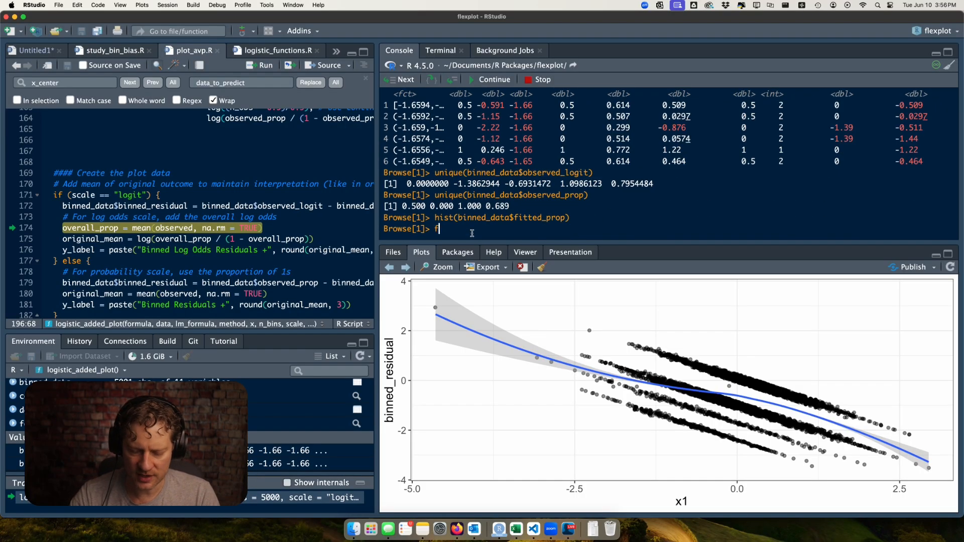
# - Plot flexplot(x1~x2, data=binned_data), then go back to the binned residual plot
pyautogui.write('lexplot(x1~x2,')
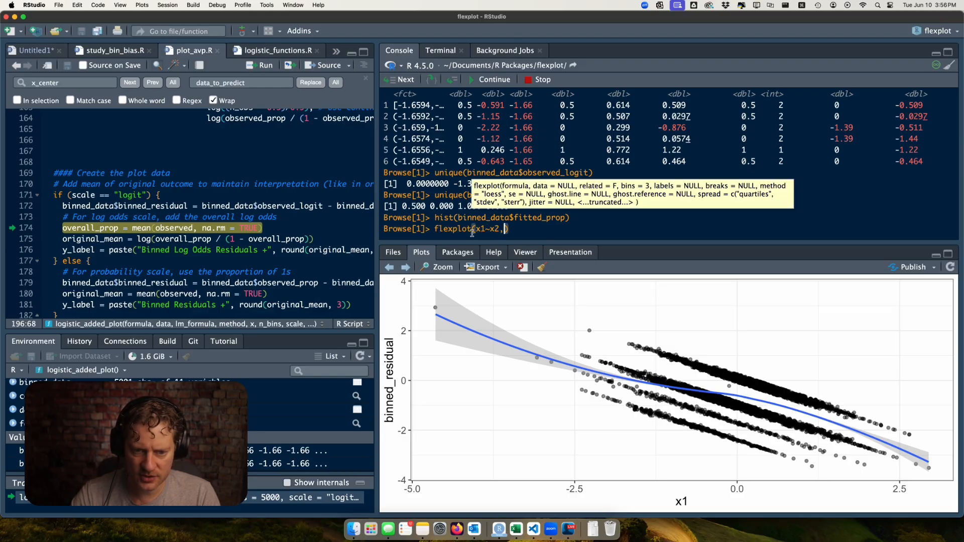
pyautogui.write('data=binne')
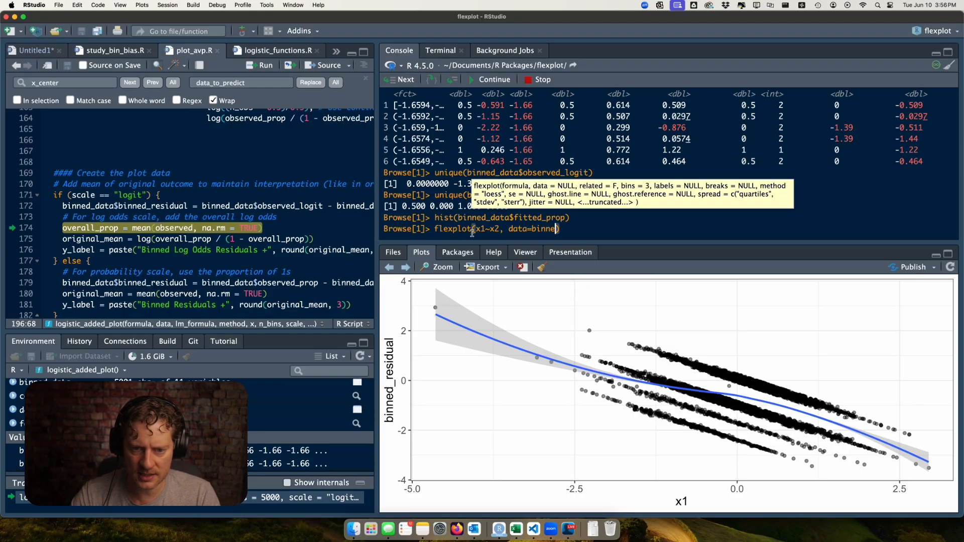
pyautogui.press('Return')
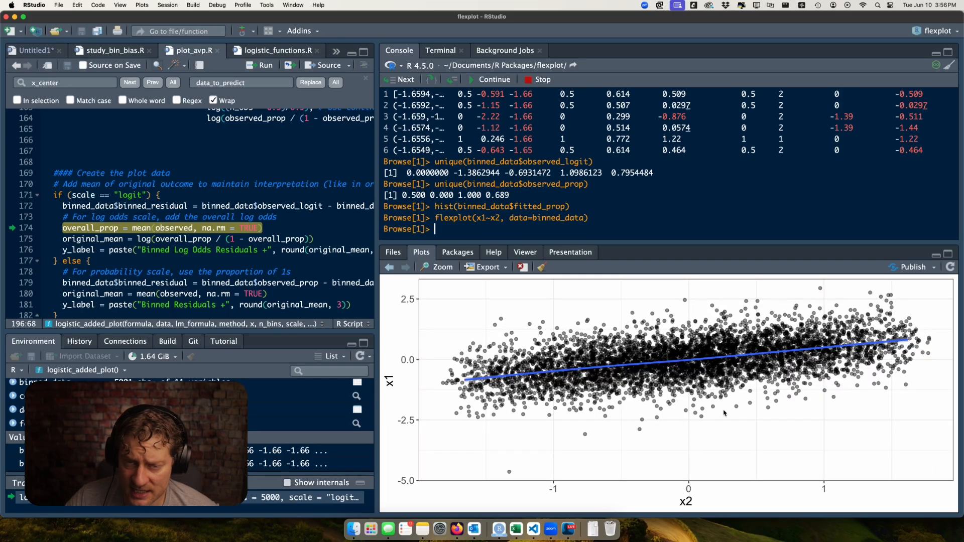
pyautogui.click(388, 267)
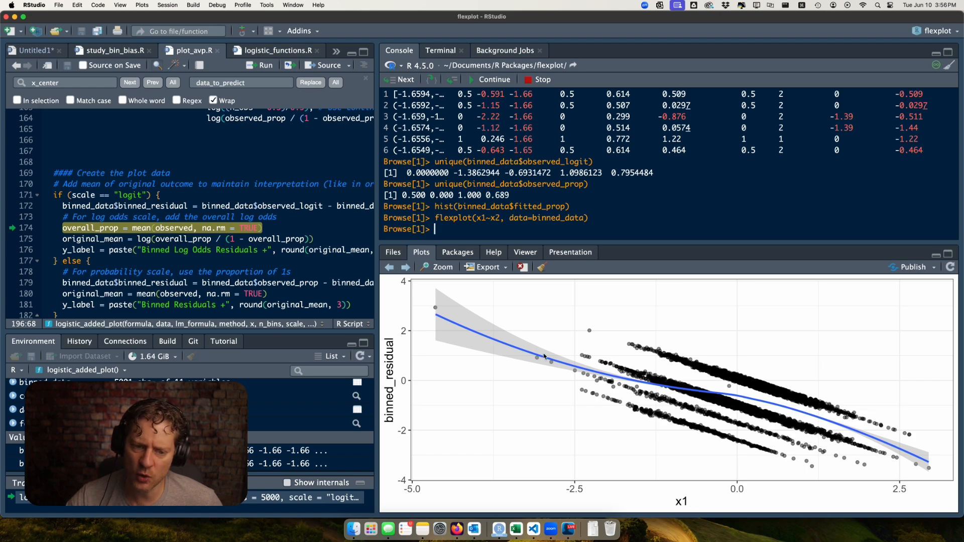
pyautogui.moveTo(477, 358)
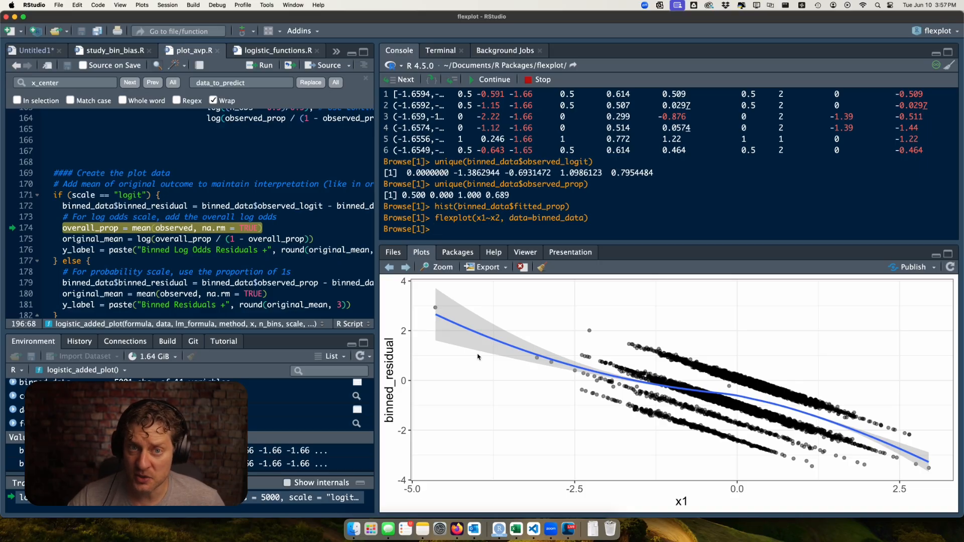
pyautogui.moveTo(529, 395)
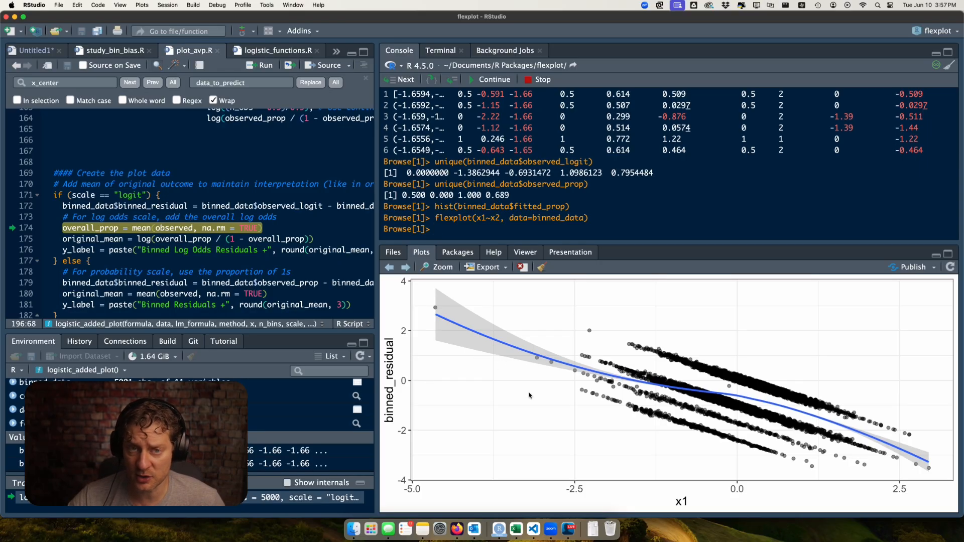
pyautogui.moveTo(544, 387)
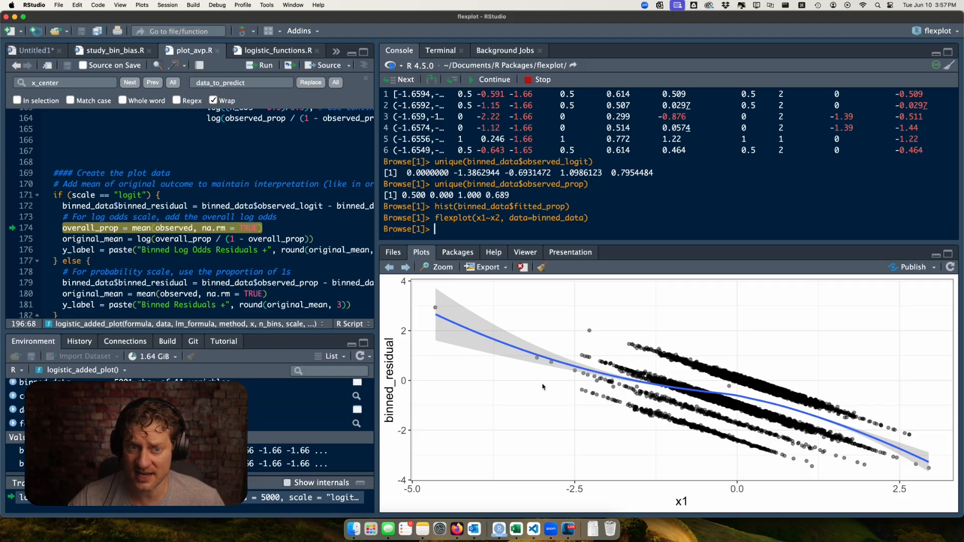